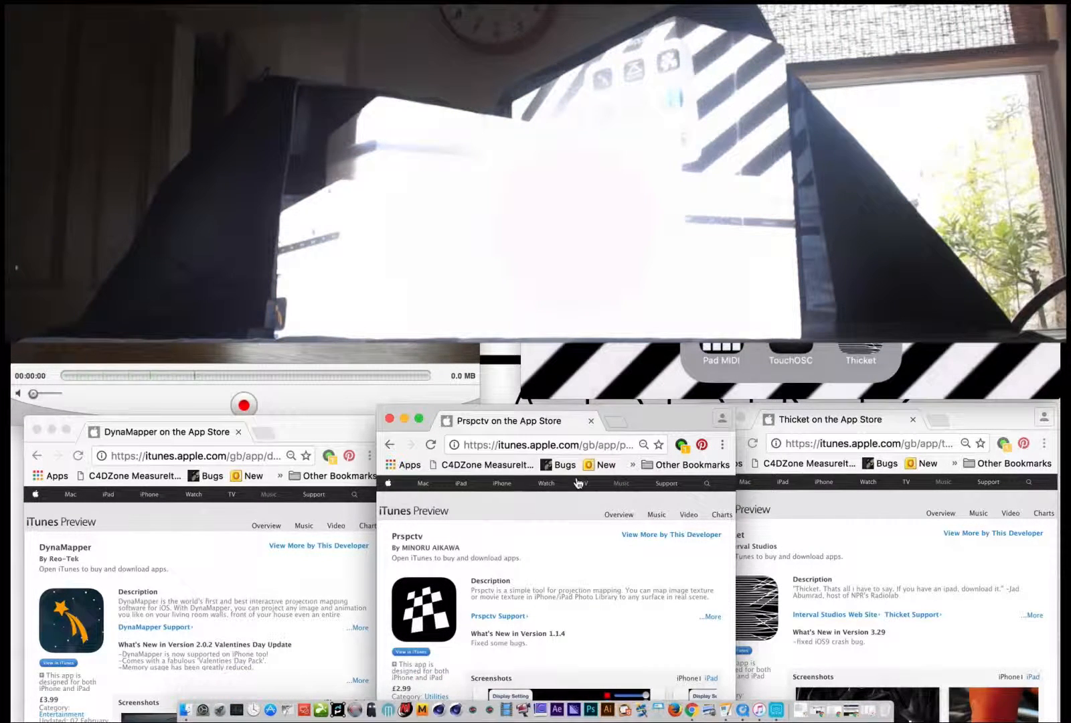
# Step: Leave the iTunes Preview pages and open Prspctv on the iPad
pyautogui.click(243, 404)
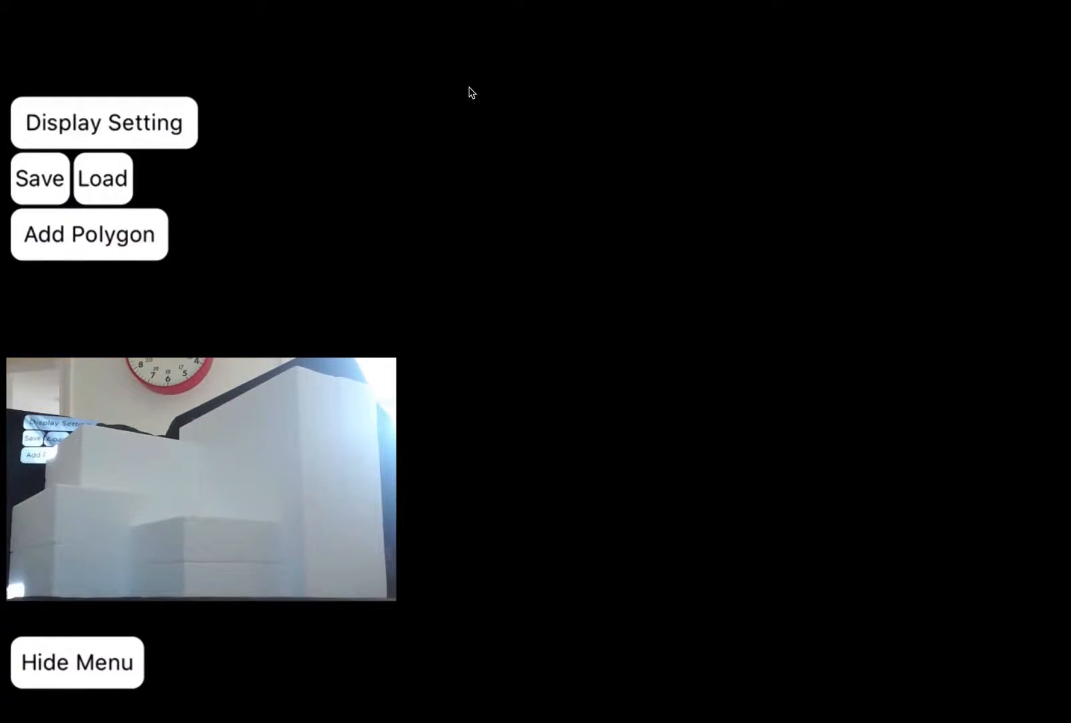
# Step: Add a checkerboard quad polygon and drag its corner to widen it across the canvas
pyautogui.click(88, 234)
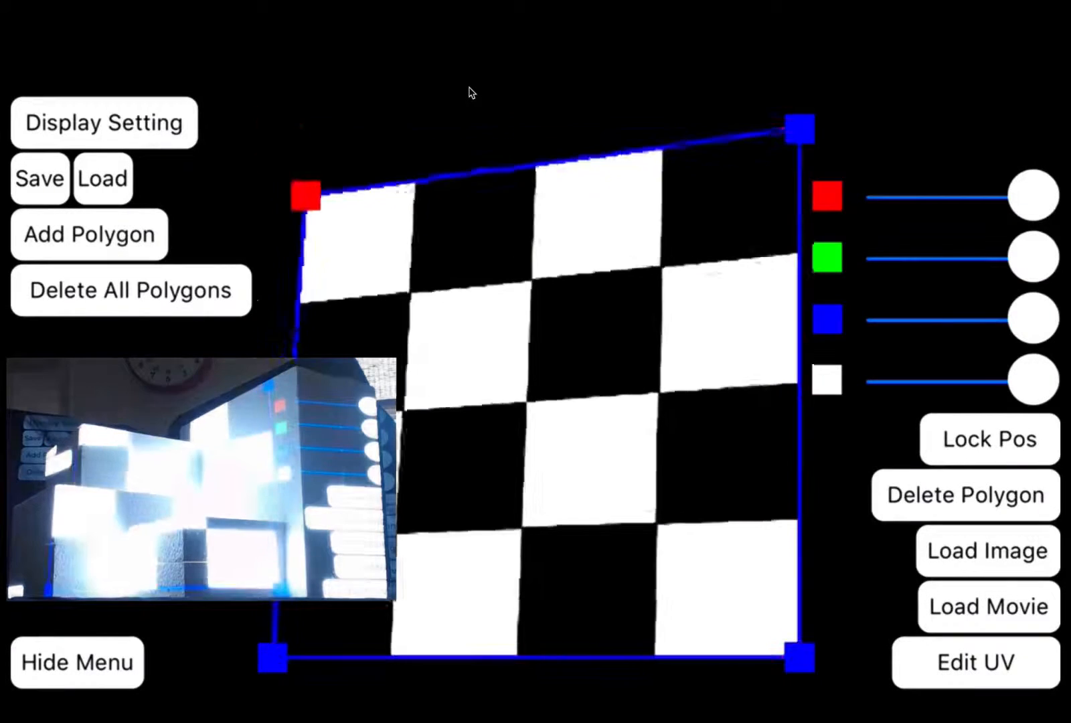
pyautogui.moveTo(305, 197); pyautogui.dragTo(564, 186)
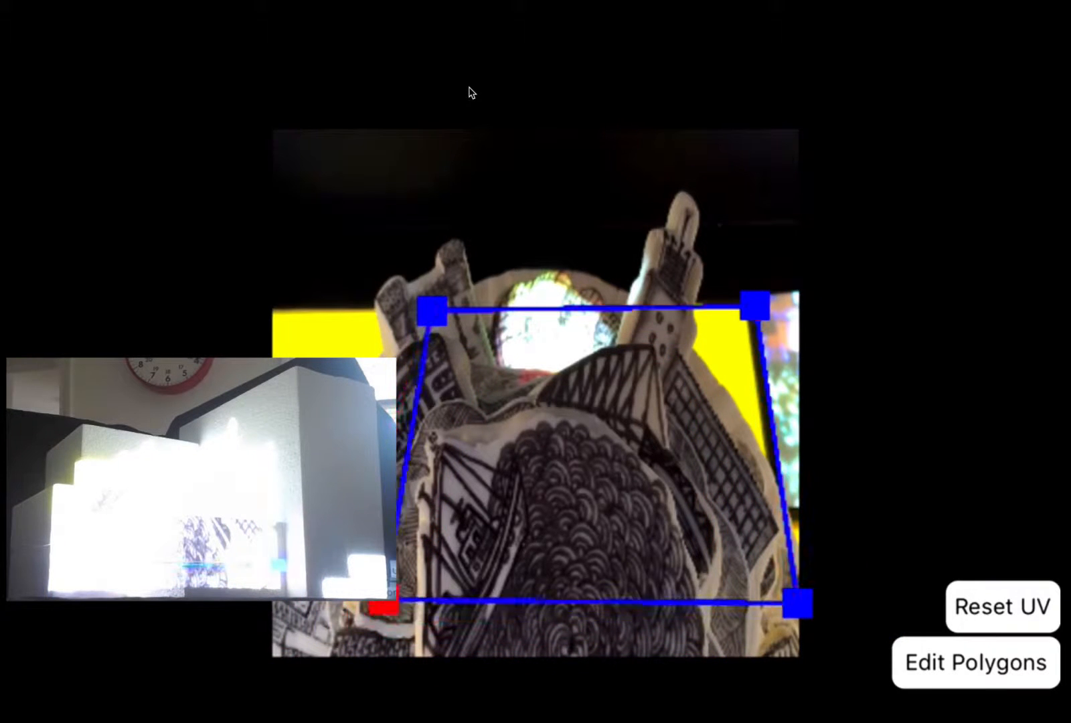
# Step: Finish the drawing texture's UV crop and return to polygon editing
pyautogui.click(972, 663)
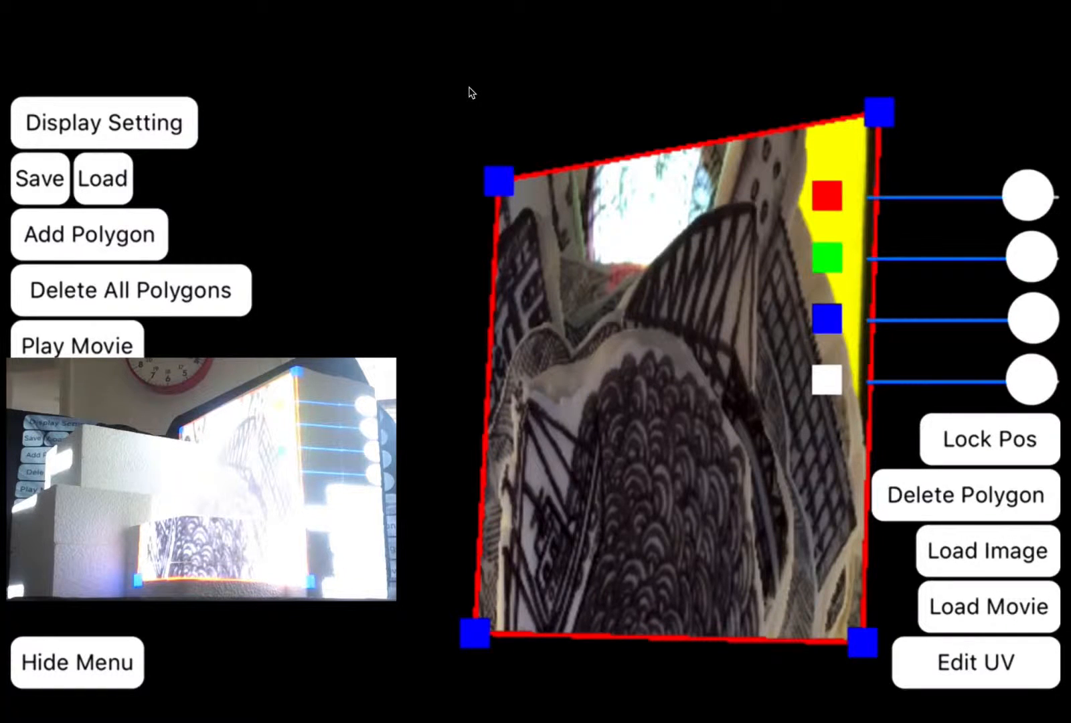
# Step: Play the drawing video and add a narrow checkerboard quad beside it
pyautogui.click(76, 345)
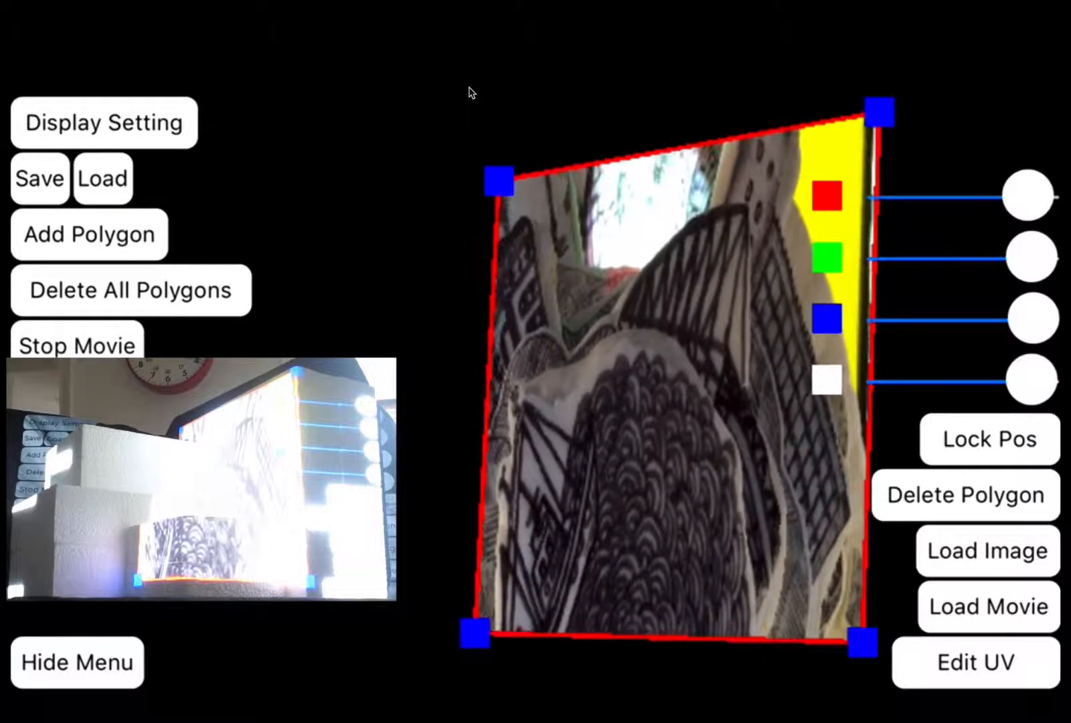
pyautogui.click(76, 345)
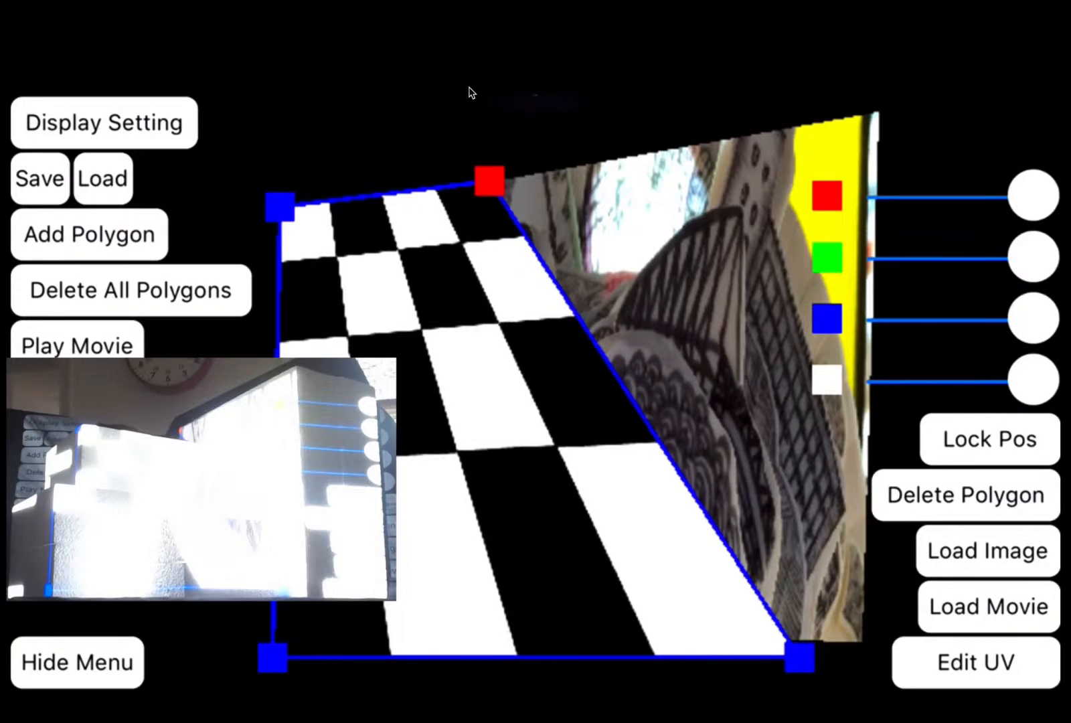
pyautogui.moveTo(491, 183); pyautogui.dragTo(486, 537)
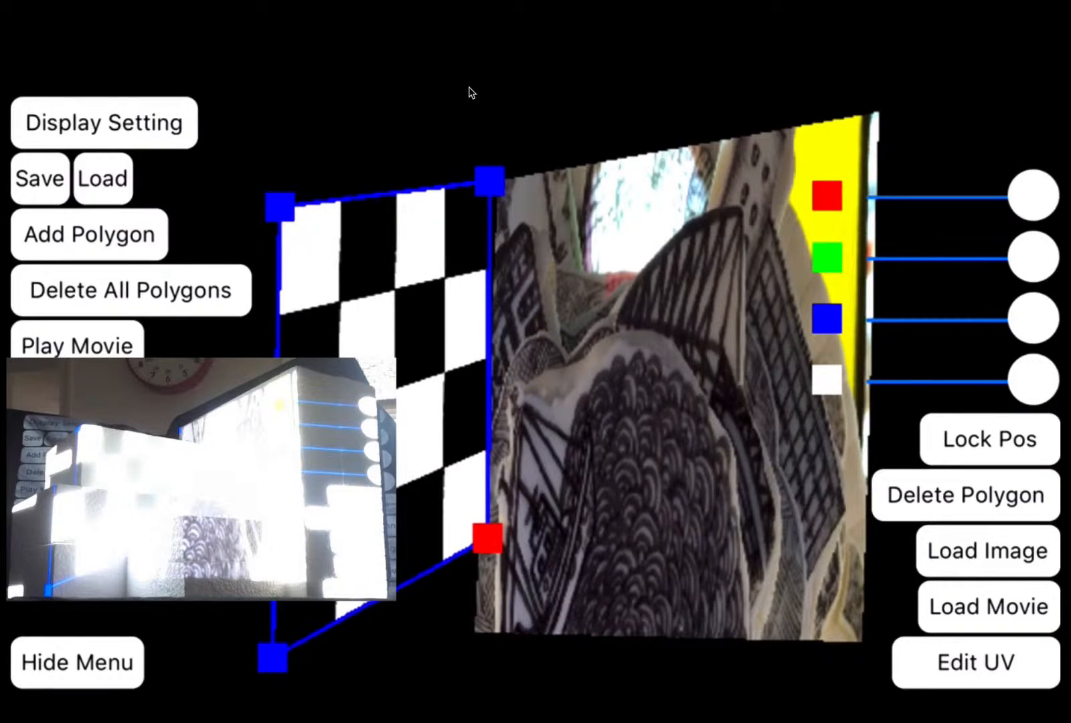